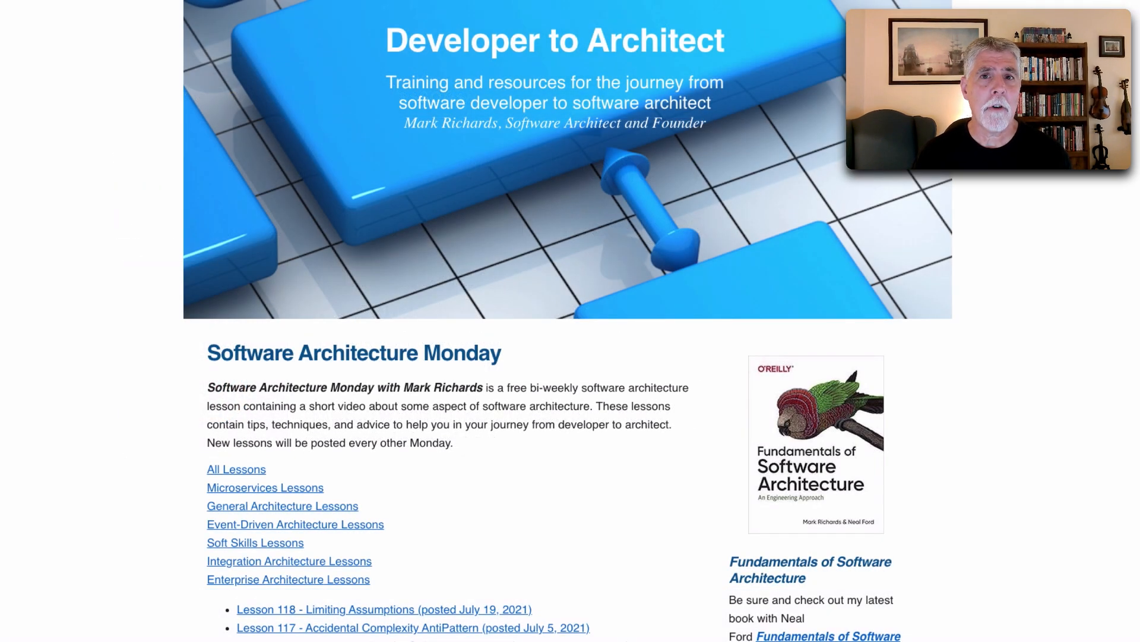
{"action": "scroll", "scroll_direction": "down", "scroll_amount": 3}
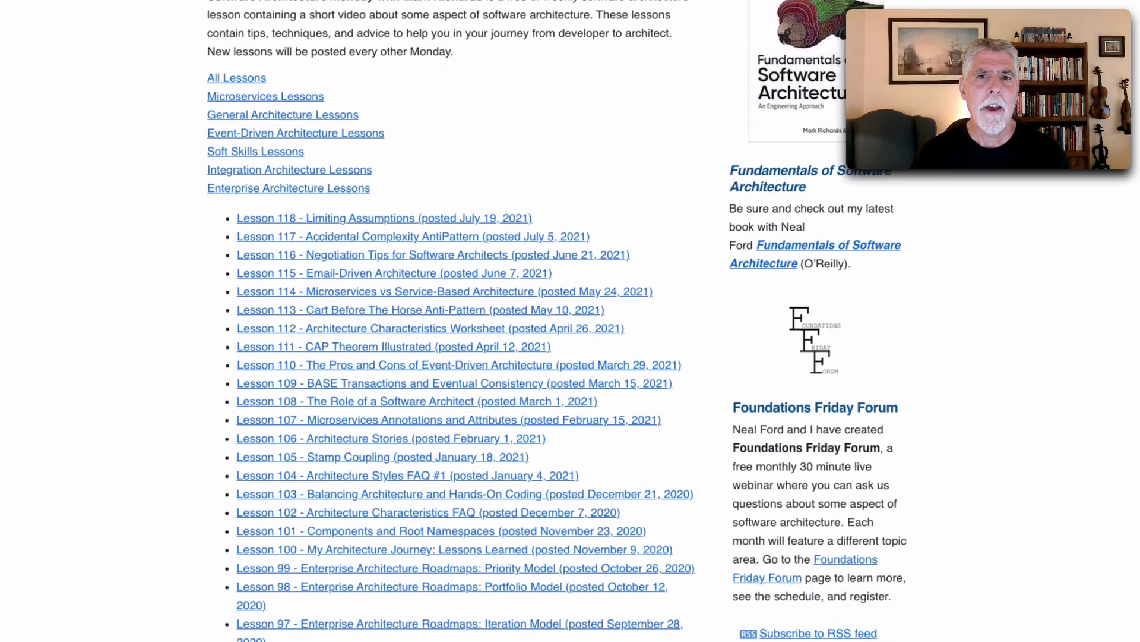
{"action": "scroll", "scroll_direction": "down", "scroll_amount": 3}
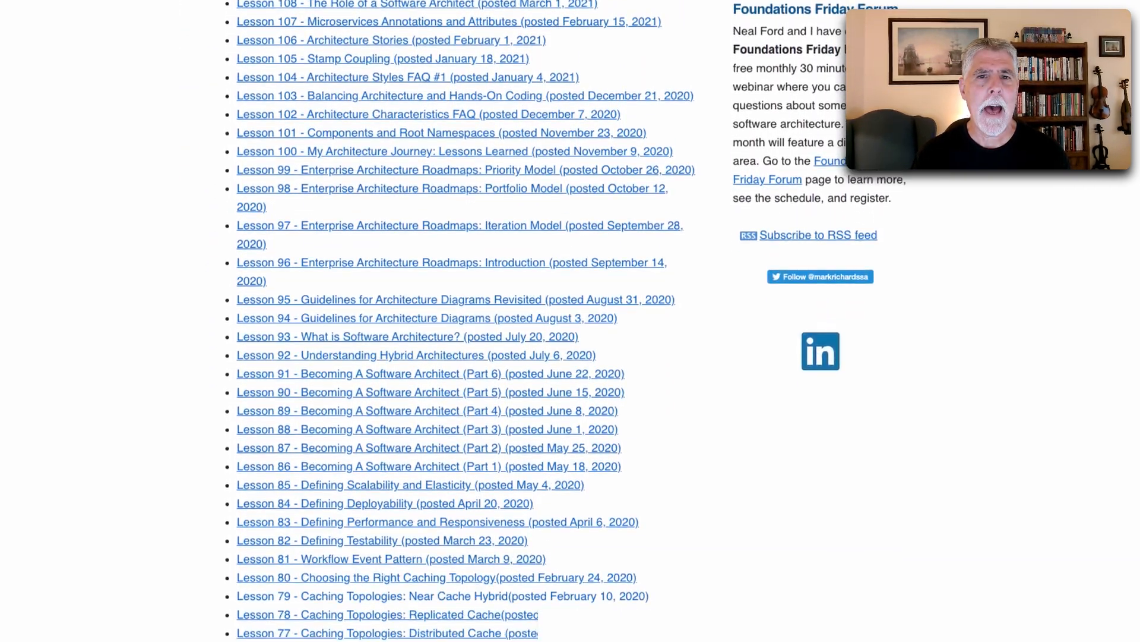
{"action": "scroll", "scroll_direction": "down", "scroll_amount": 3}
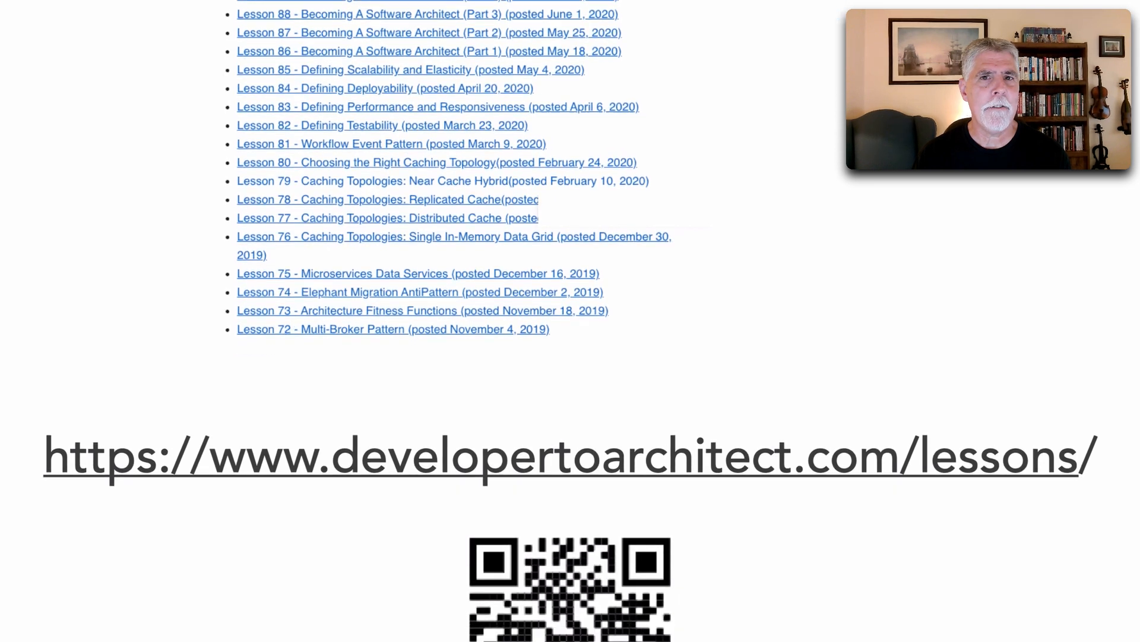
{"action": "scroll", "scroll_direction": "down", "scroll_amount": 3}
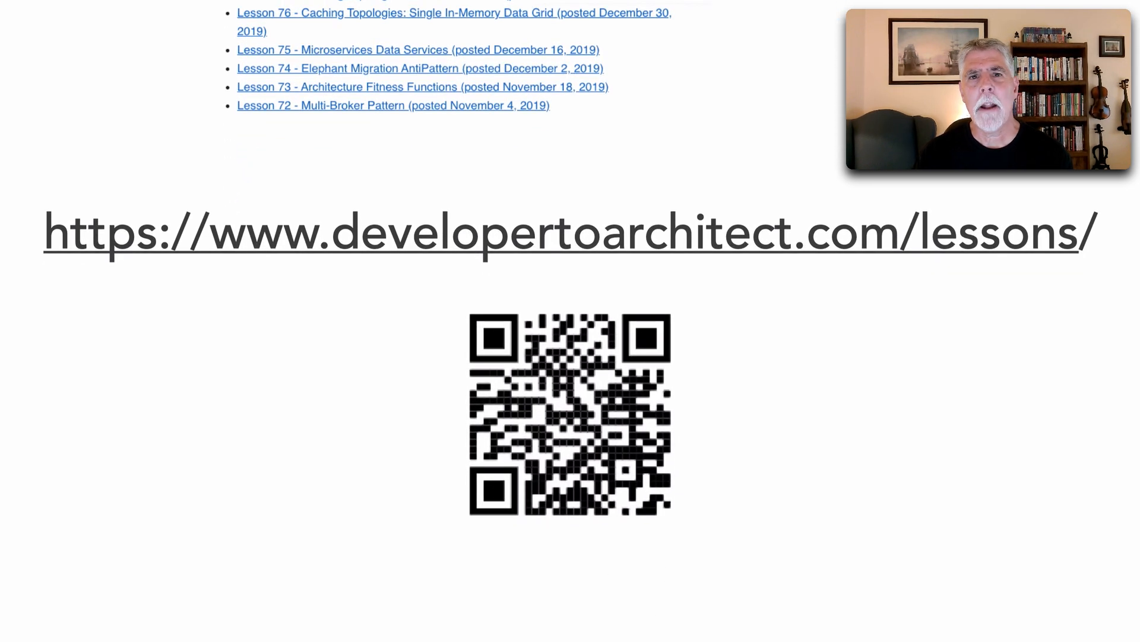